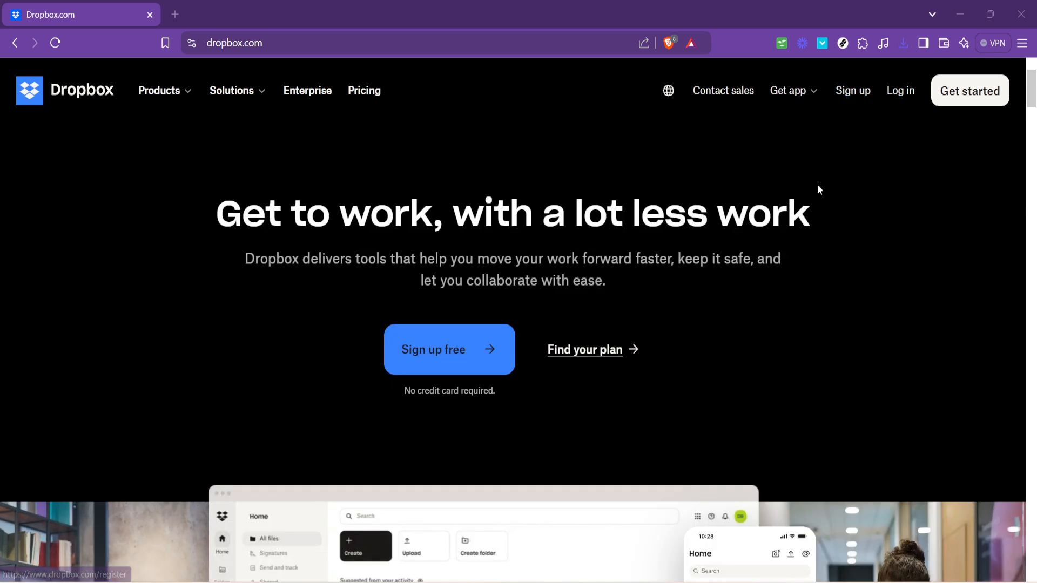
{"action": "mouse_move", "coordinate": [852, 226]}
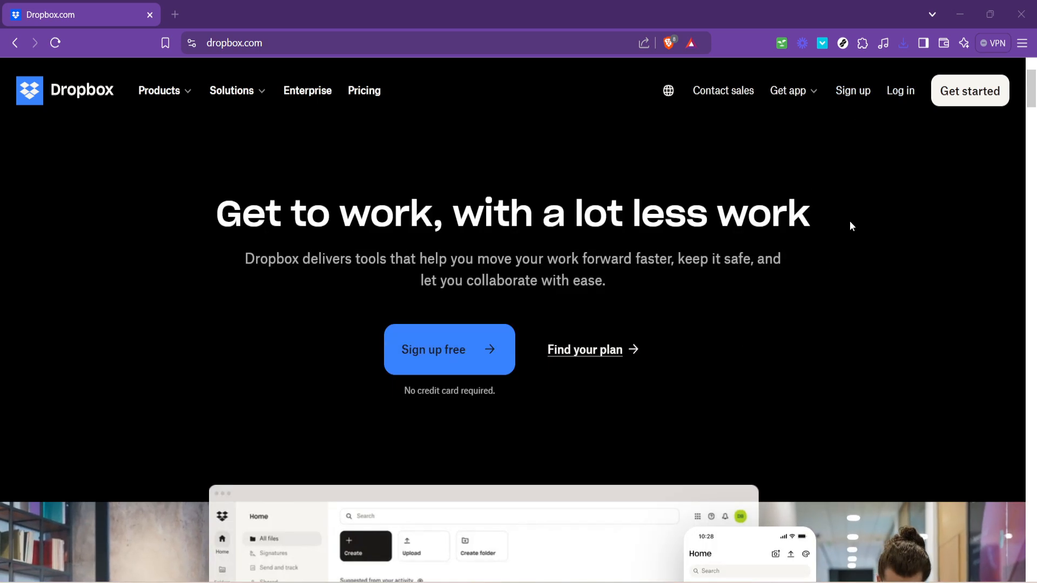
{"action": "mouse_move", "coordinate": [866, 157]}
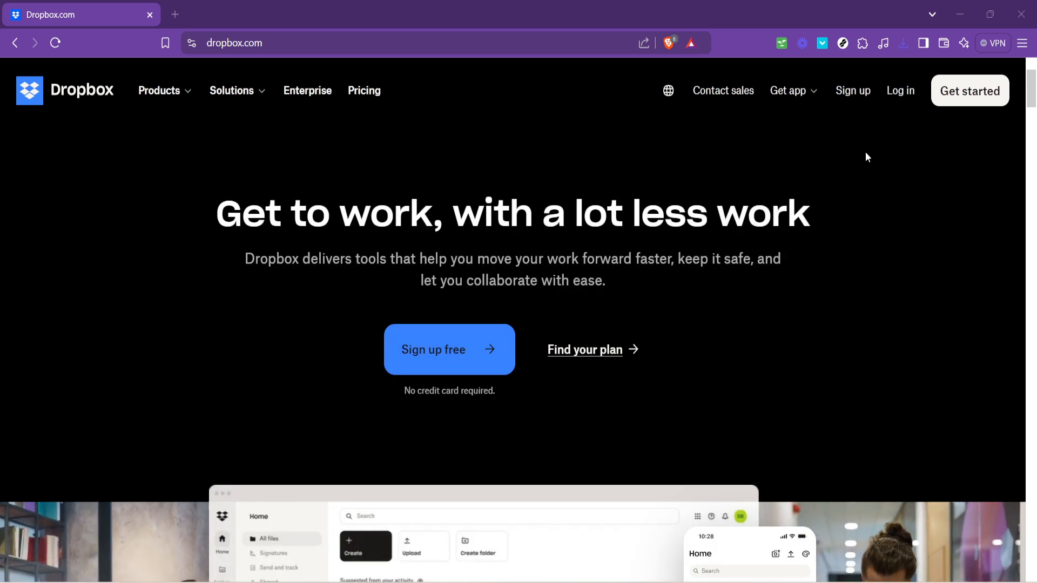
{"action": "mouse_move", "coordinate": [900, 91]}
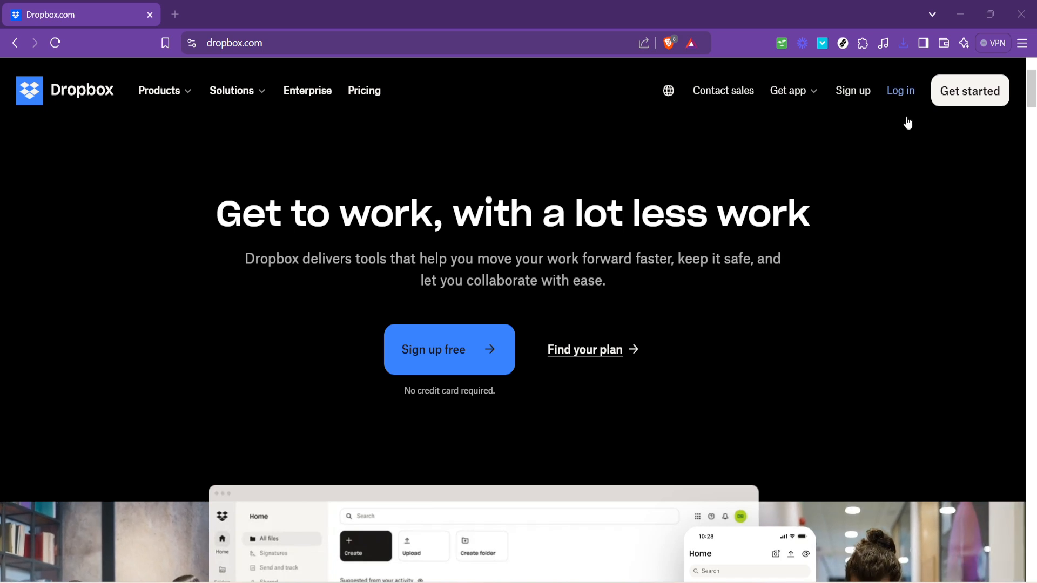
{"action": "mouse_move", "coordinate": [899, 90]}
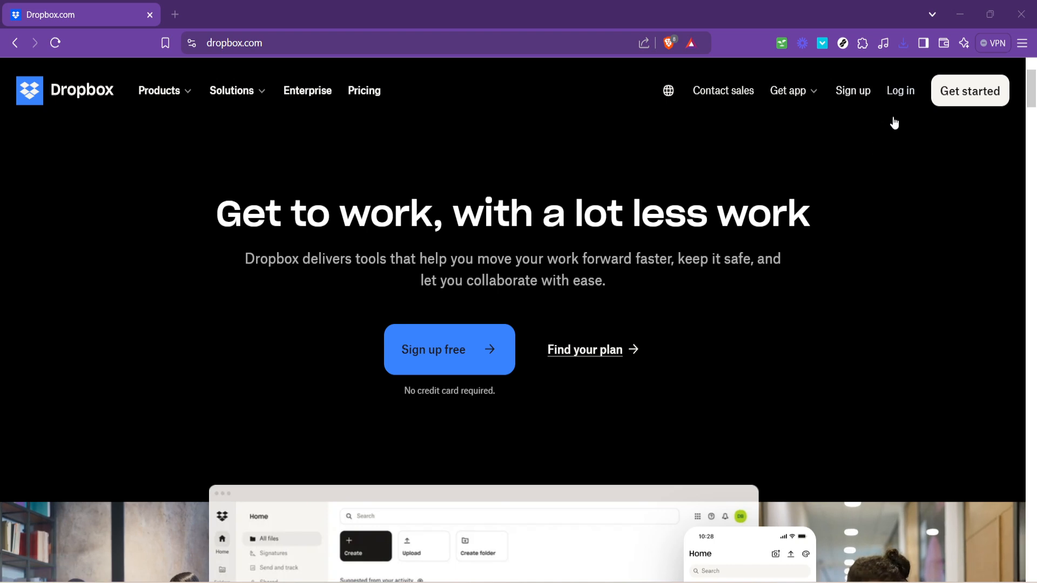
{"action": "mouse_move", "coordinate": [899, 91]}
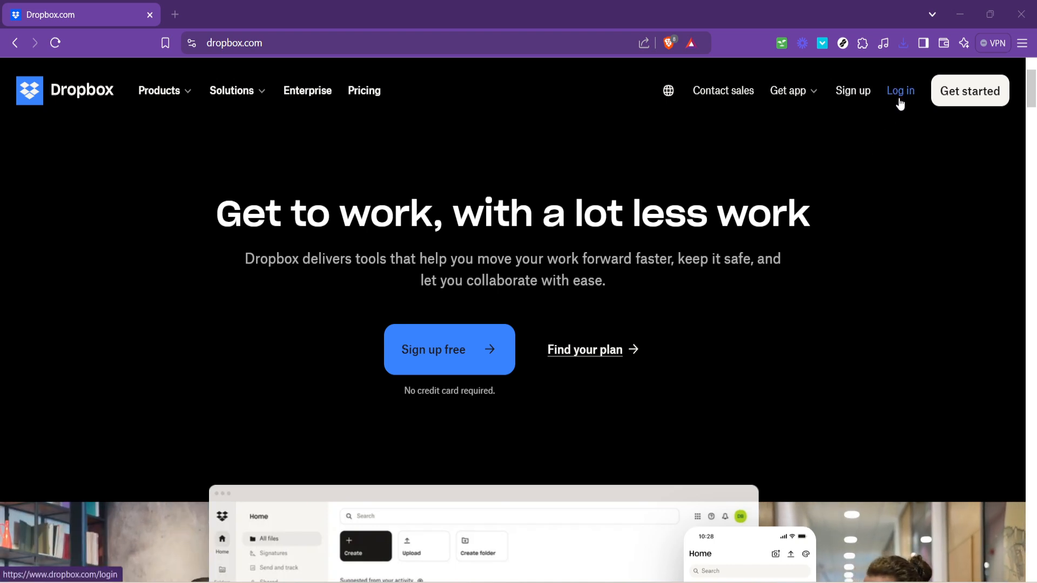
- Go to the Dropbox sign-in page from the landing page navigation
{"action": "left_click", "coordinate": [900, 91]}
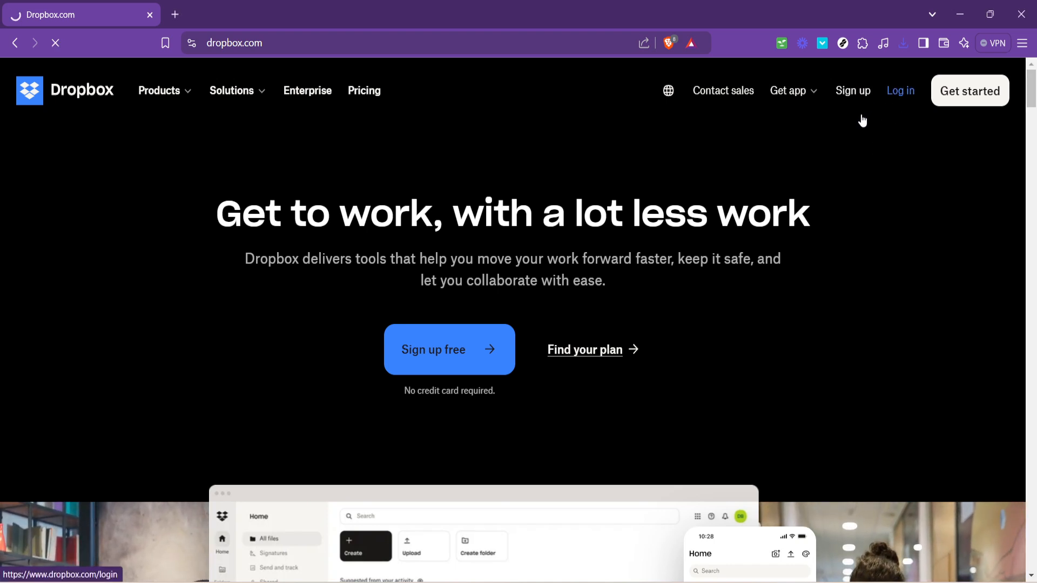
- Proceed into the Dropbox login form to reach the home view
{"action": "left_click", "coordinate": [899, 91]}
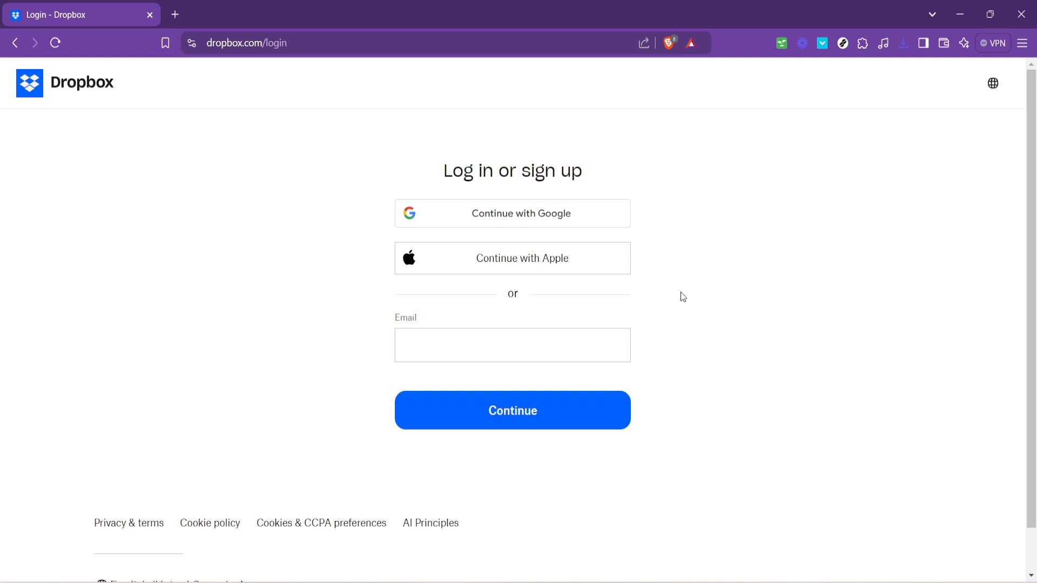
{"action": "mouse_move", "coordinate": [277, 226]}
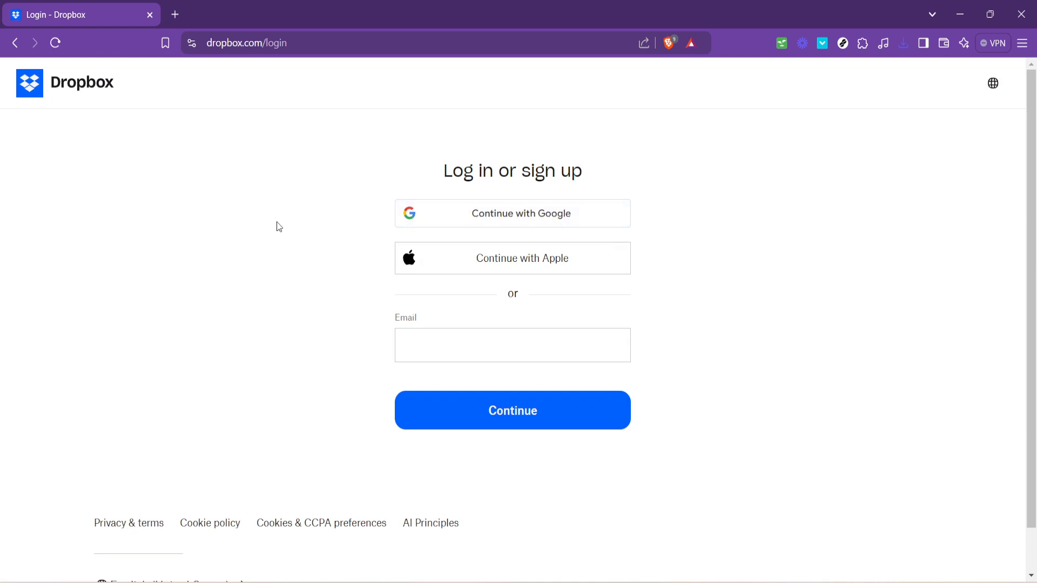
{"action": "mouse_move", "coordinate": [777, 249]}
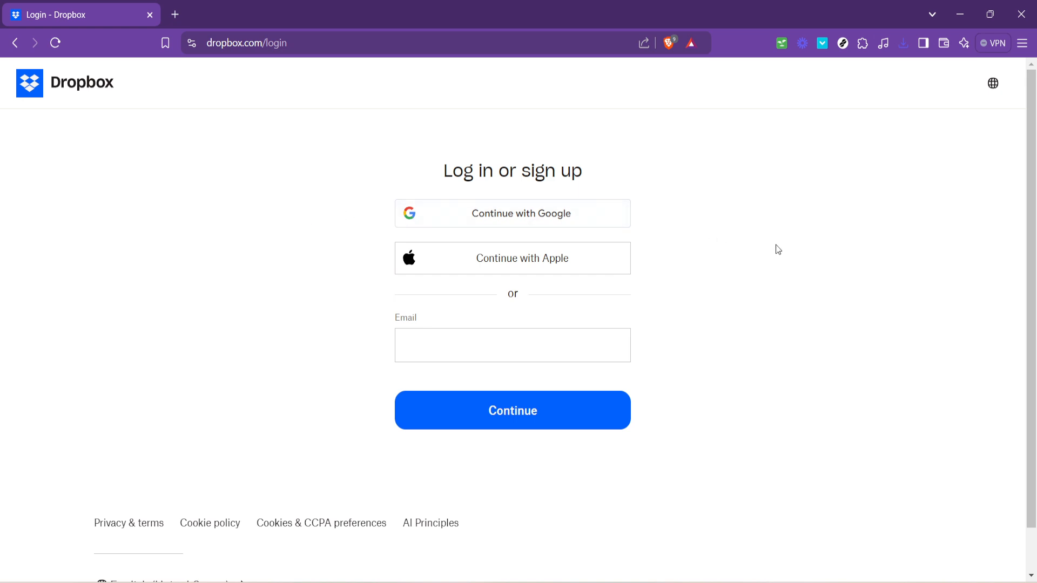
{"action": "mouse_move", "coordinate": [747, 247]}
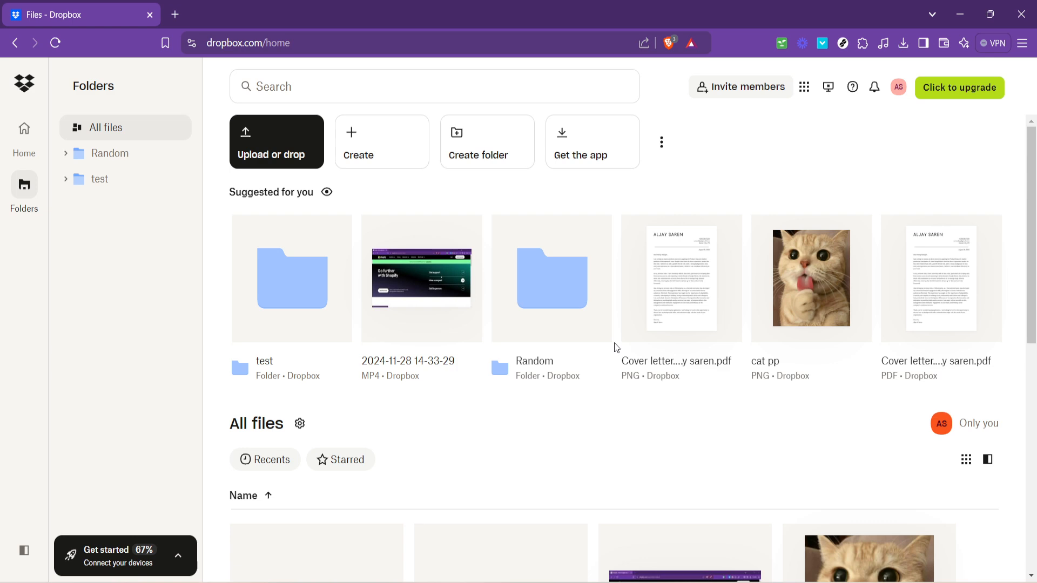
{"action": "mouse_move", "coordinate": [603, 337]}
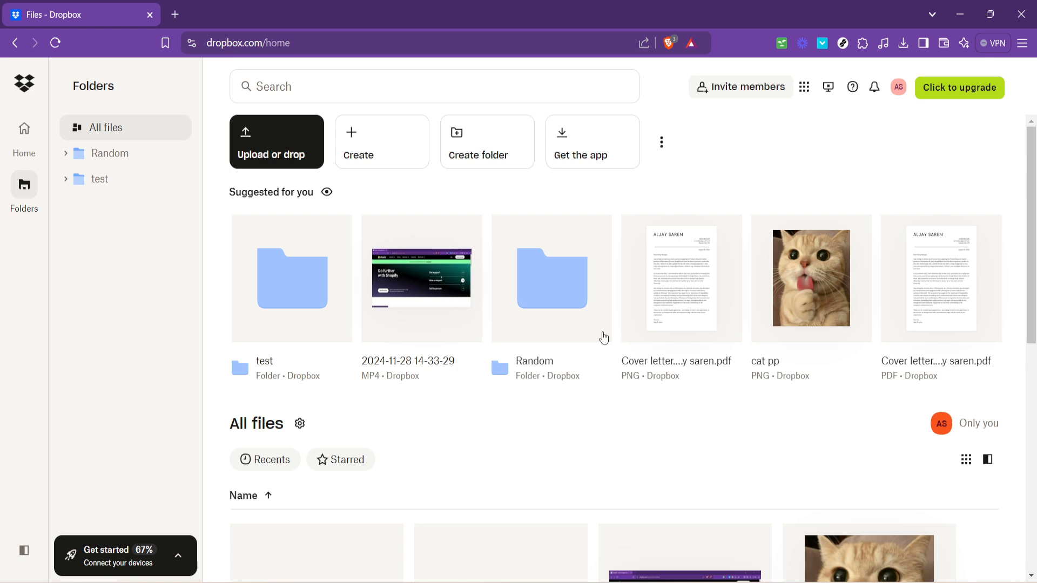
{"action": "mouse_move", "coordinate": [421, 277]}
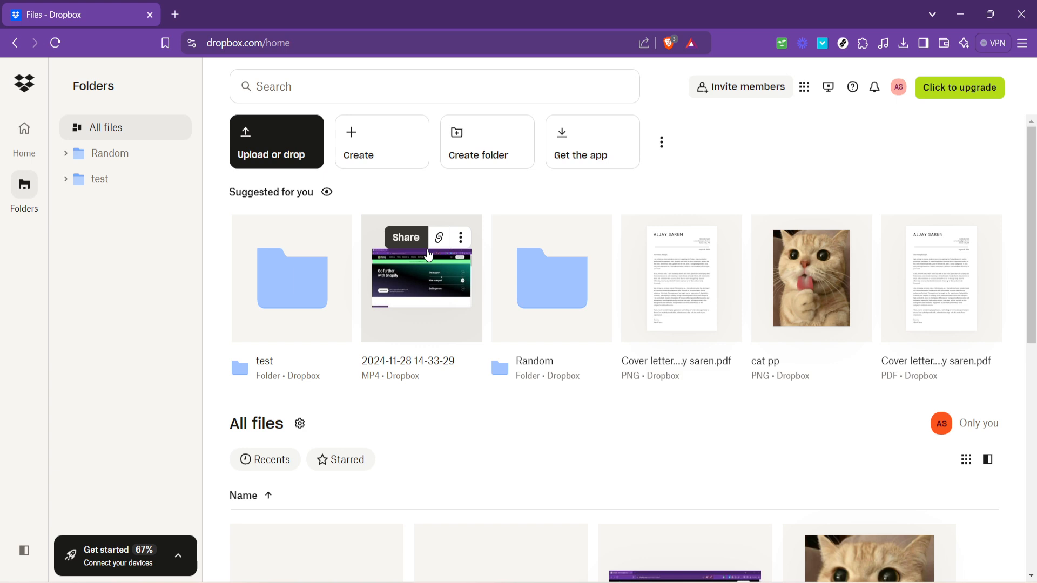
{"action": "mouse_move", "coordinate": [446, 311]}
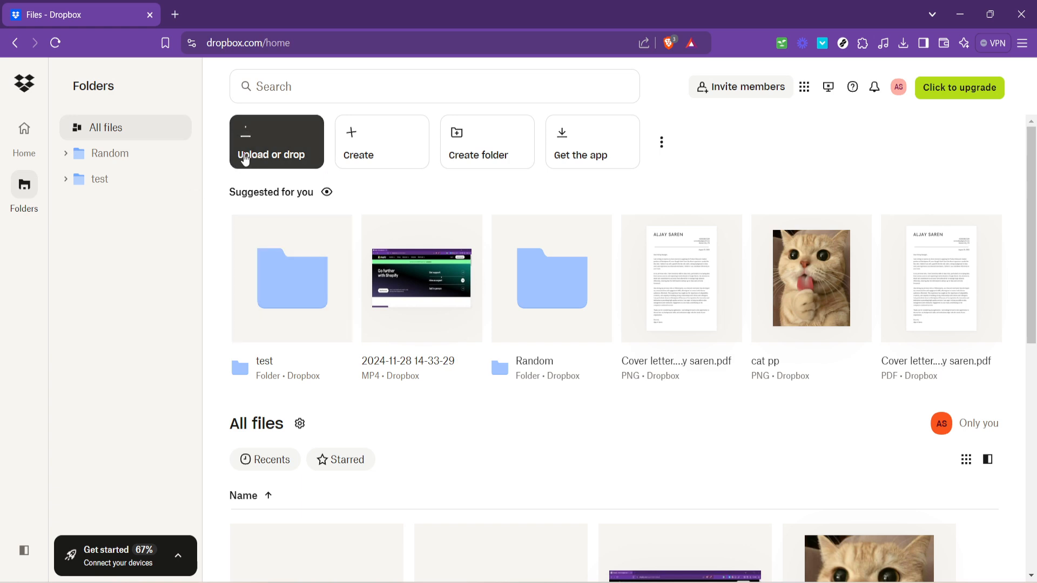
- Choose to upload a single file from the computer via Upload or drop
{"action": "left_click", "coordinate": [276, 140]}
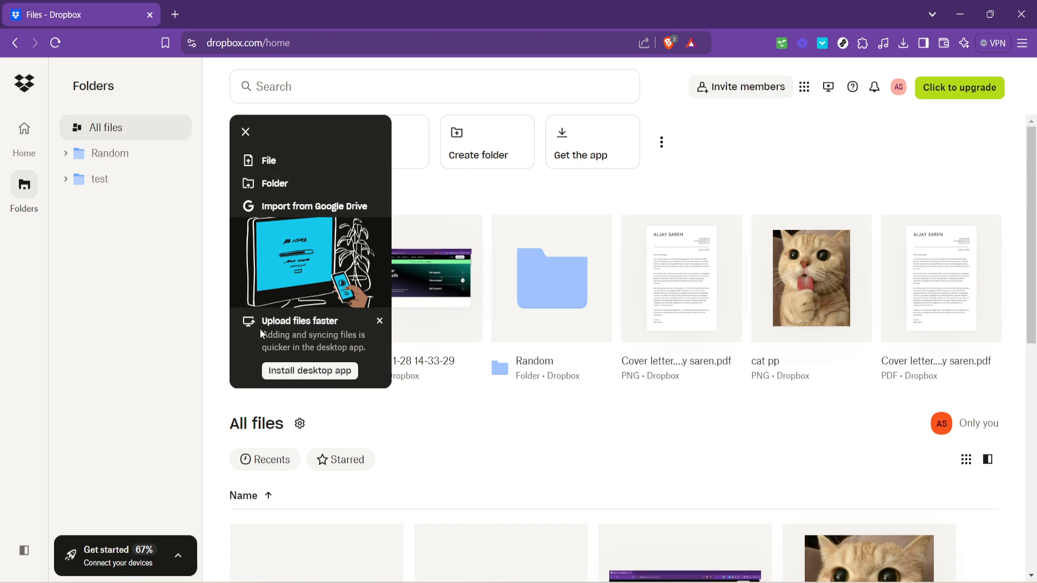
{"action": "mouse_move", "coordinate": [157, 205]}
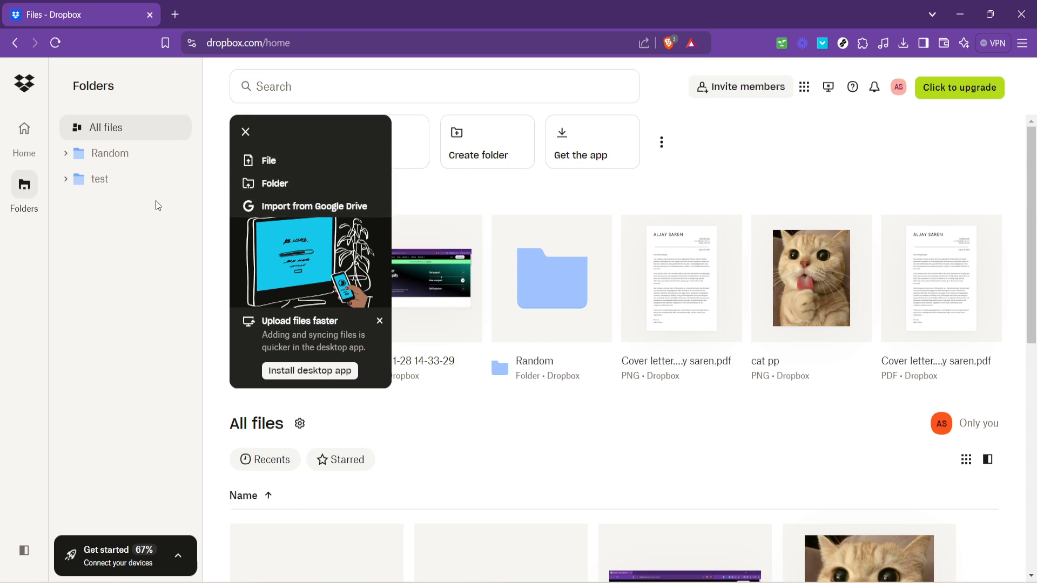
{"action": "mouse_move", "coordinate": [324, 161]}
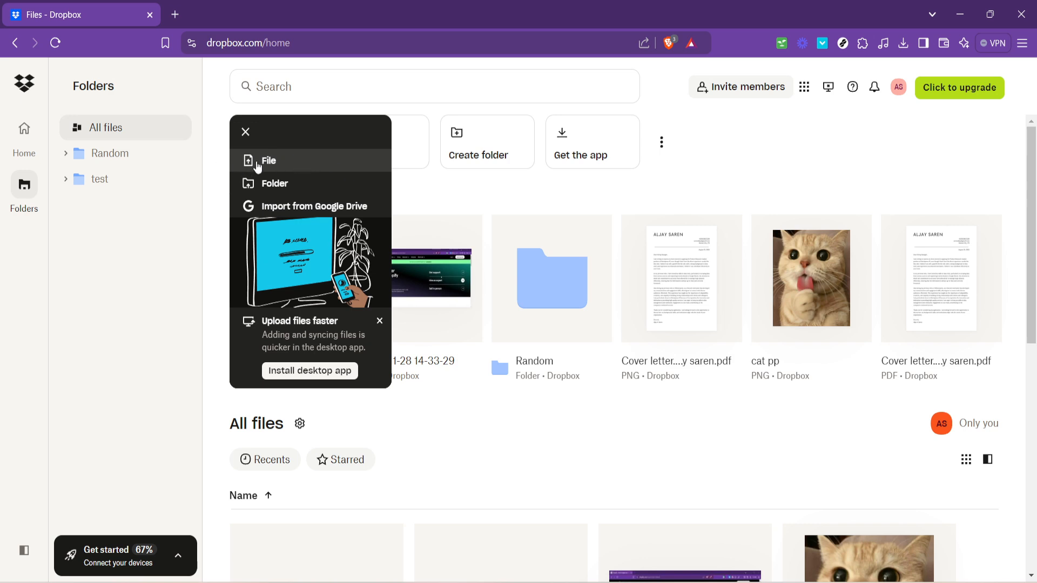
{"action": "left_click", "coordinate": [267, 161]}
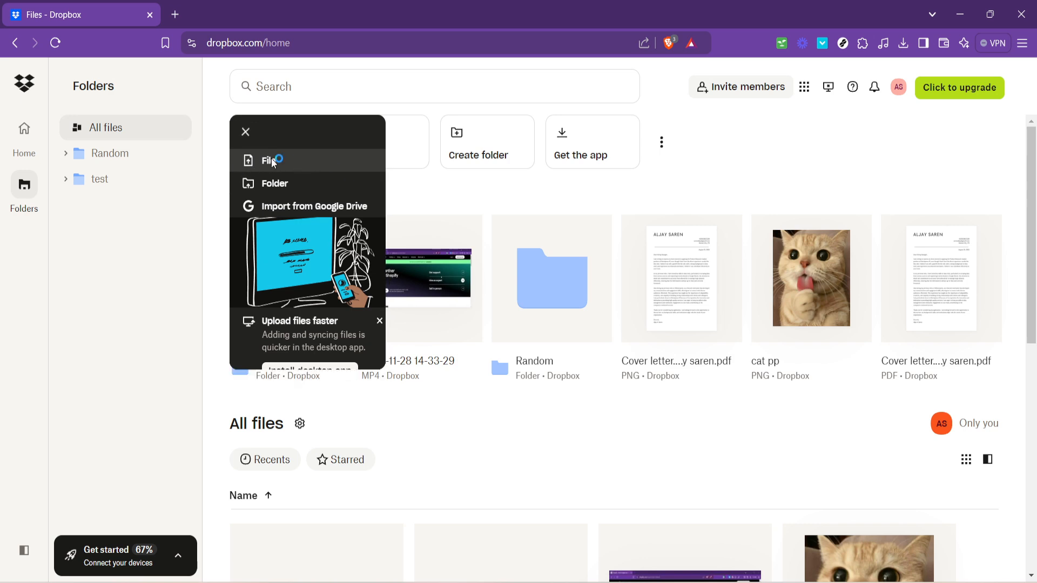
{"action": "left_click", "coordinate": [271, 161]}
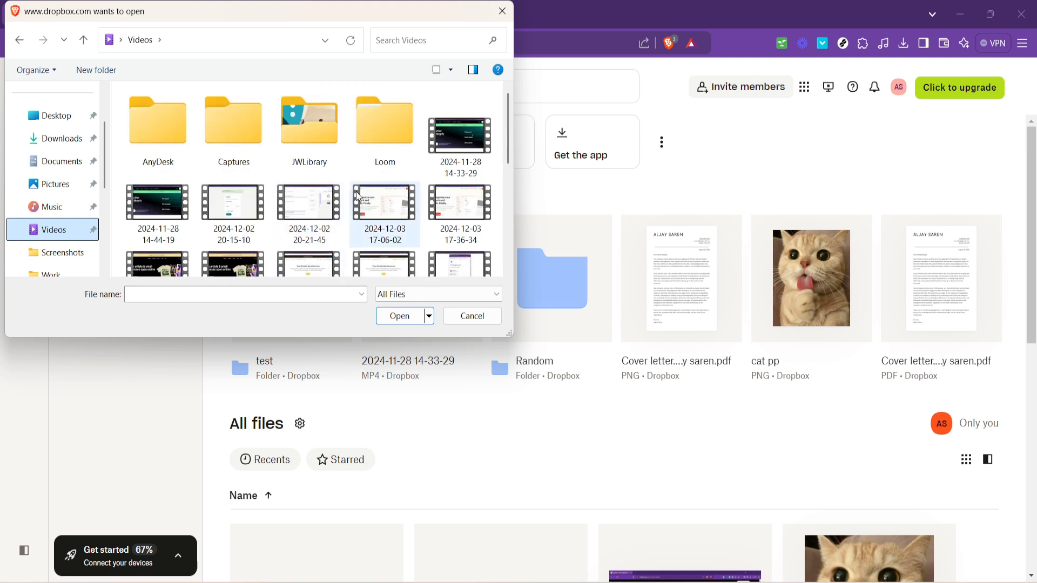
{"action": "scroll", "scroll_direction": "down", "scroll_amount": 3}
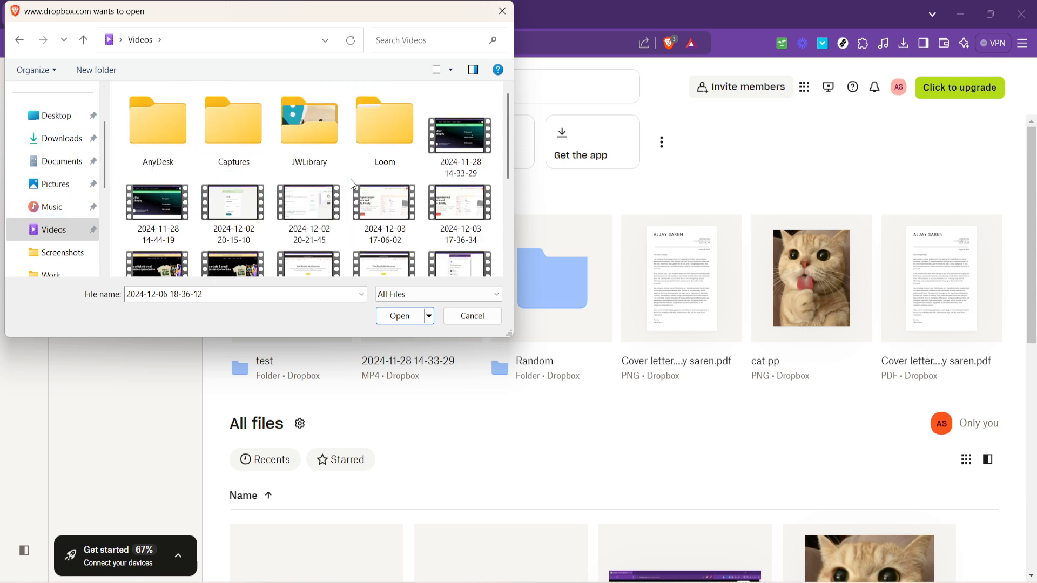
{"action": "scroll", "scroll_direction": "down", "scroll_amount": 3}
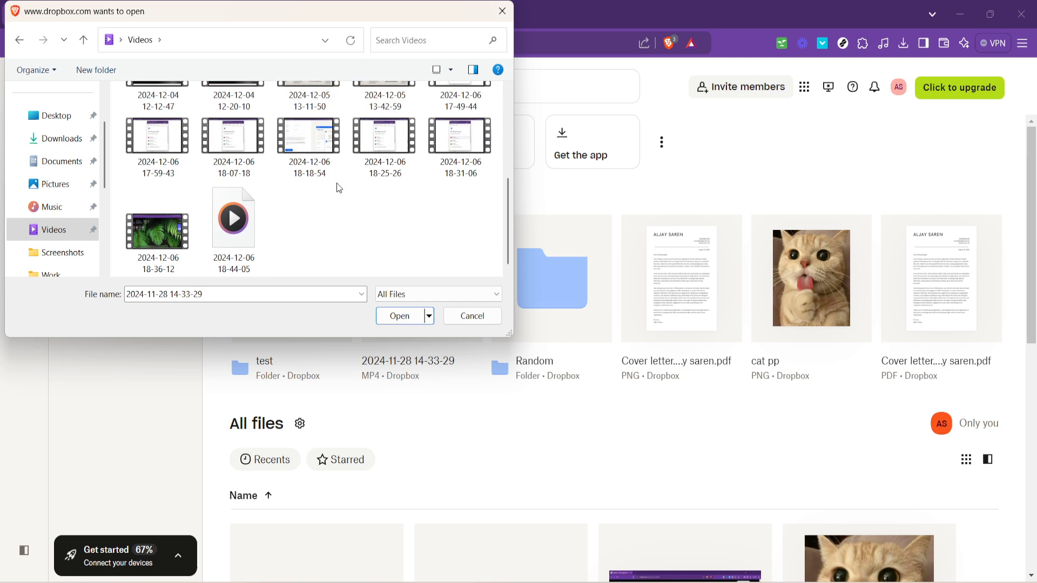
{"action": "left_click", "coordinate": [157, 221]}
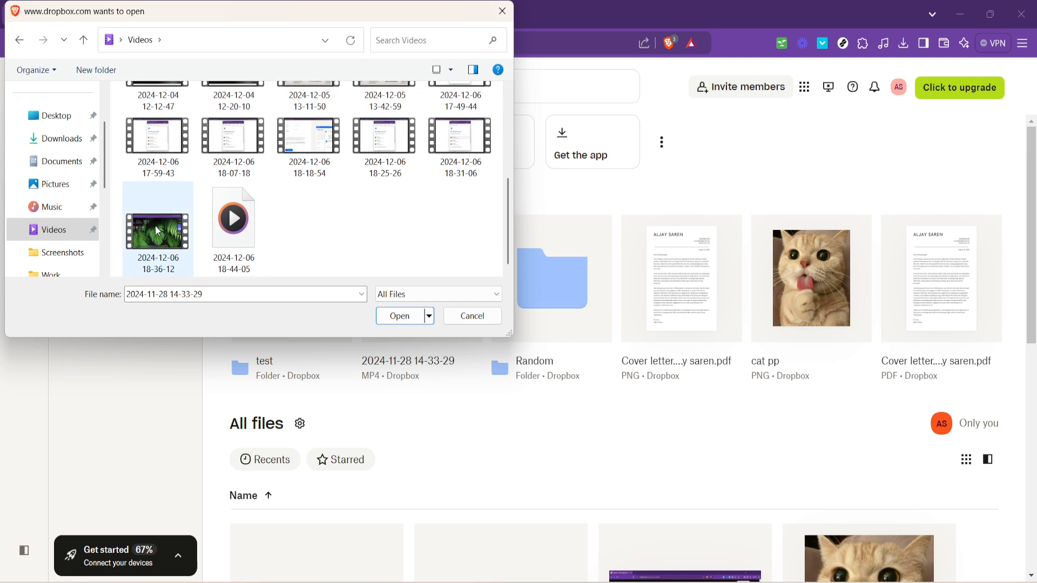
{"action": "left_click", "coordinate": [158, 229]}
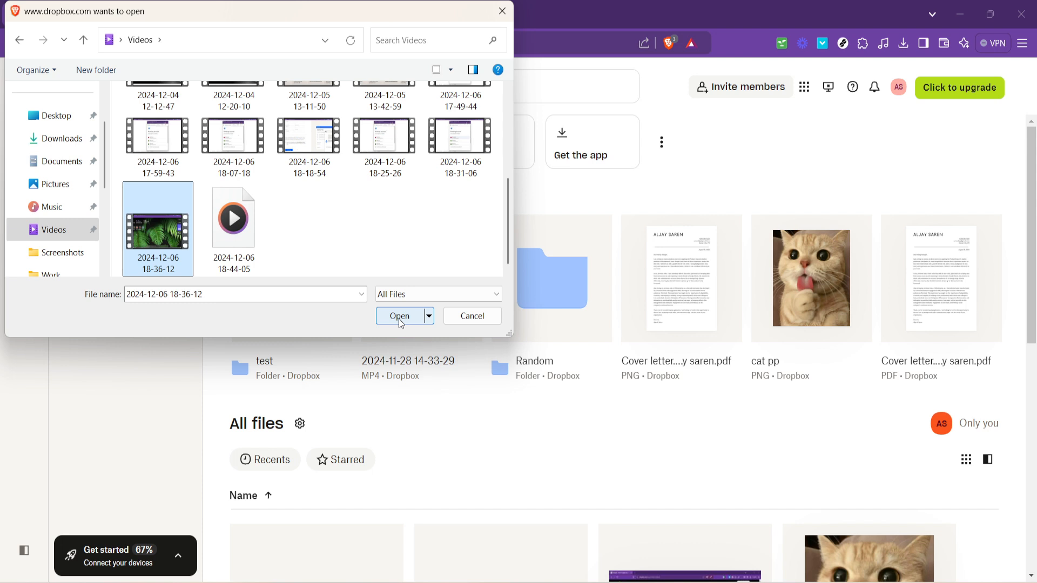
{"action": "left_click", "coordinate": [399, 316]}
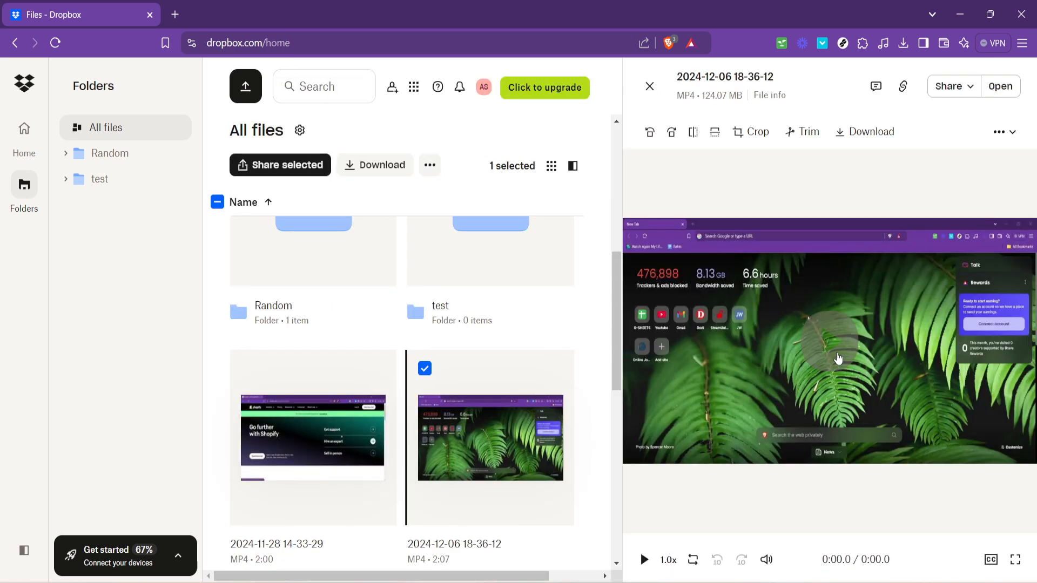
- Play and pause the uploaded video's preview, then close the preview panel
{"action": "left_click", "coordinate": [644, 560]}
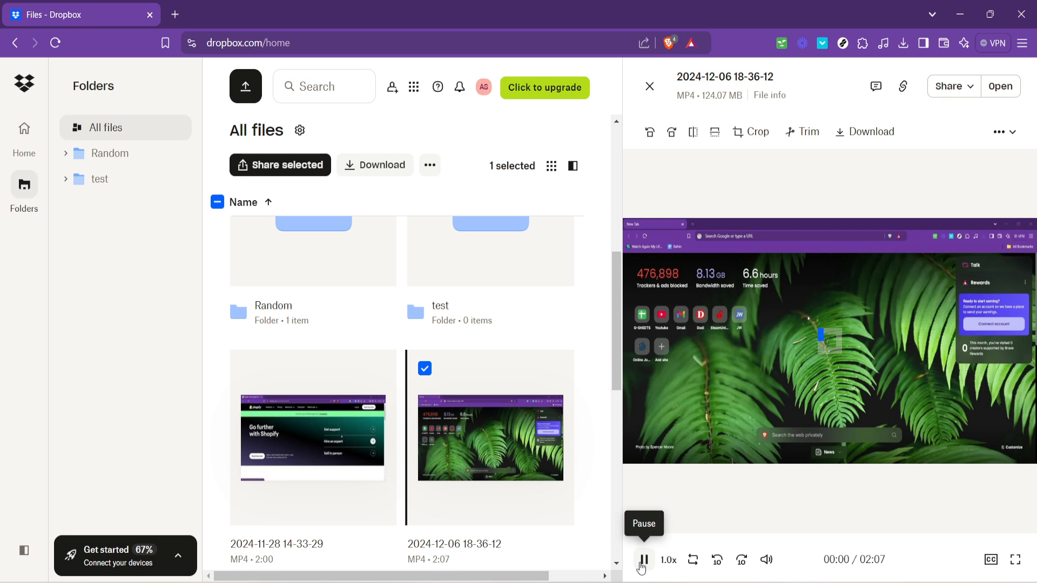
{"action": "left_click", "coordinate": [644, 560]}
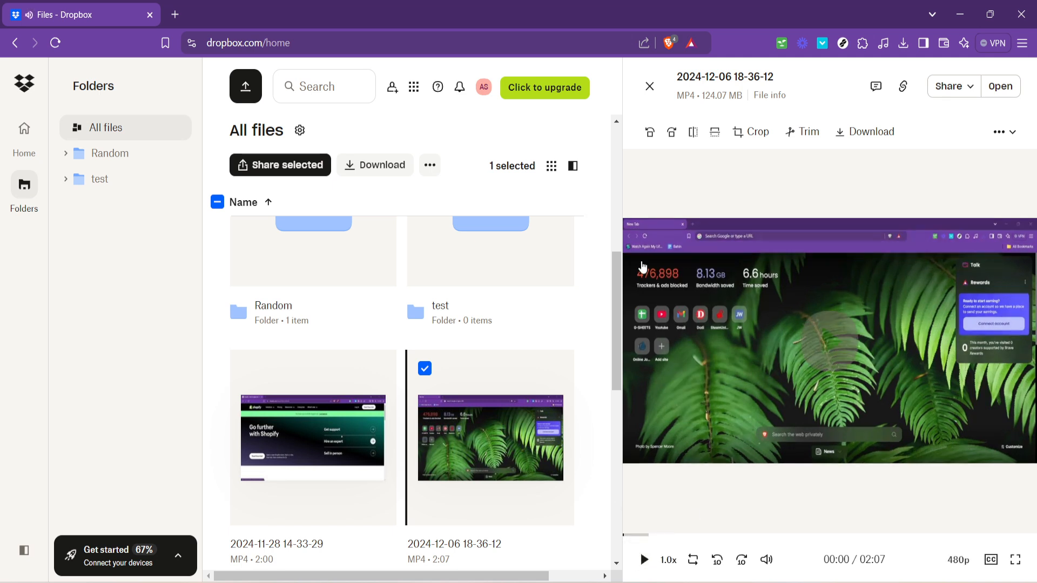
{"action": "mouse_move", "coordinate": [560, 312]}
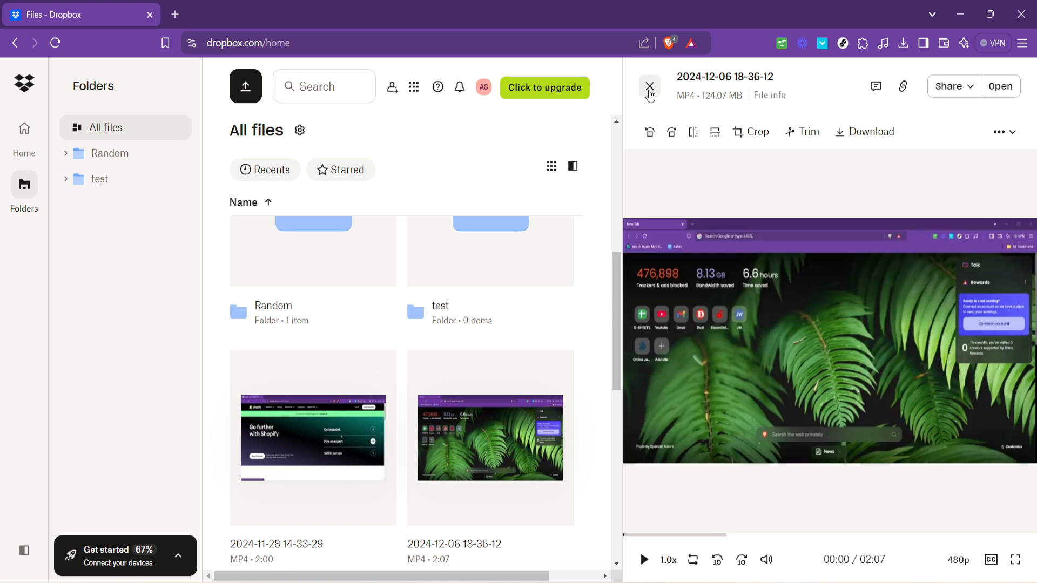
{"action": "left_click", "coordinate": [649, 86]}
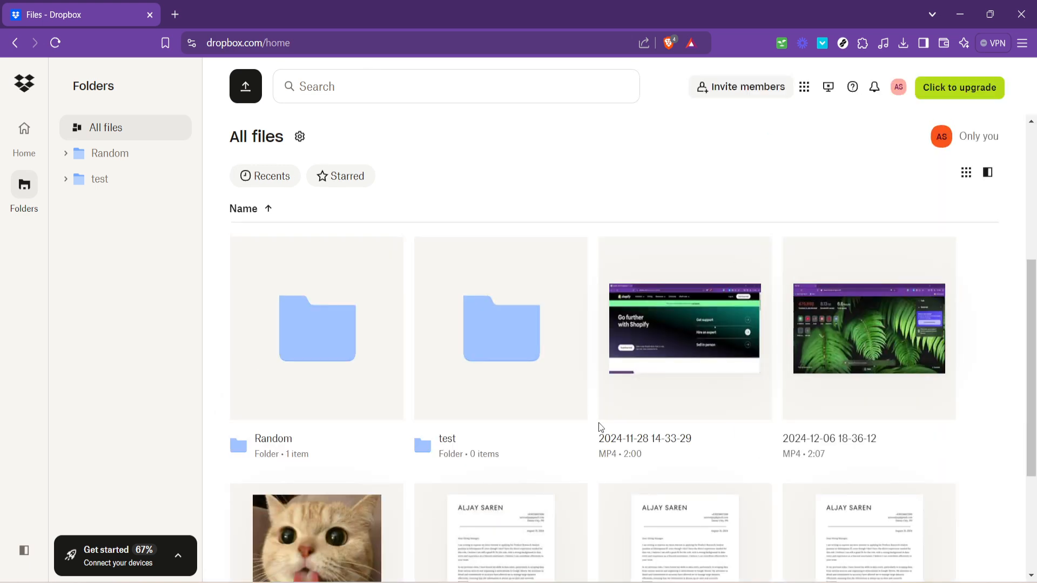
{"action": "scroll", "scroll_direction": "down", "scroll_amount": 3}
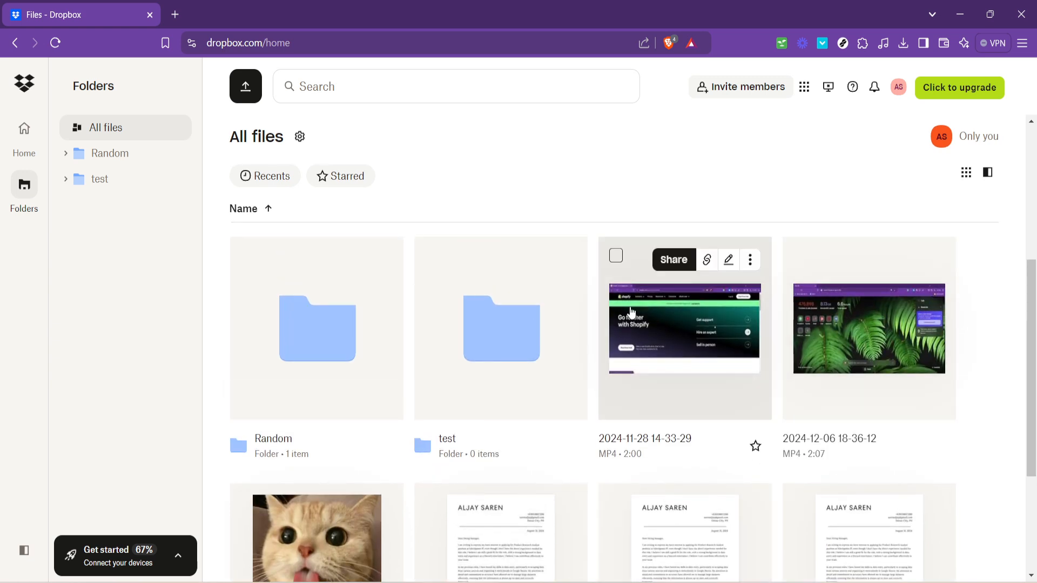
{"action": "mouse_move", "coordinate": [620, 334]}
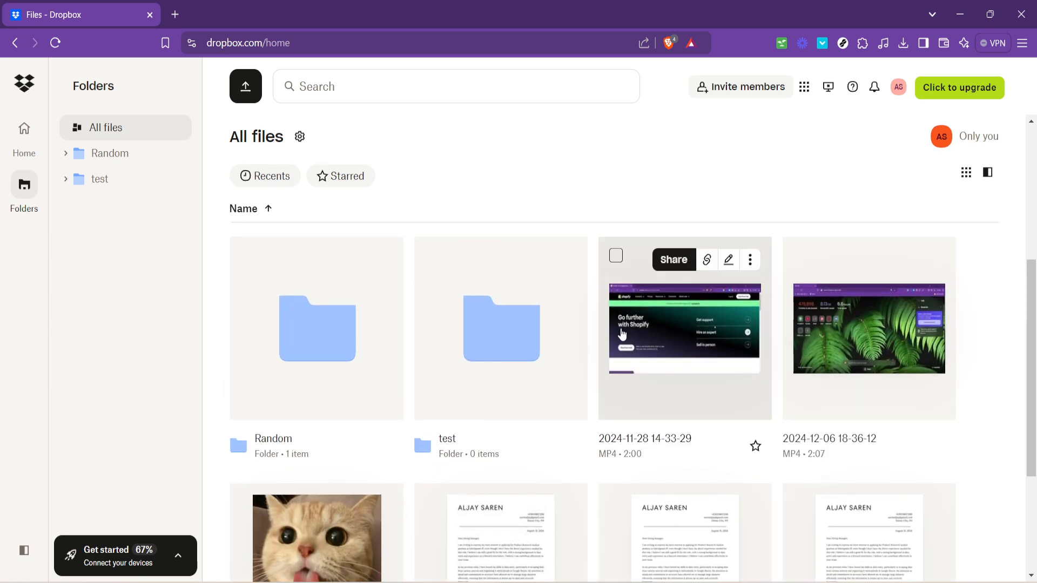
{"action": "mouse_move", "coordinate": [620, 429]}
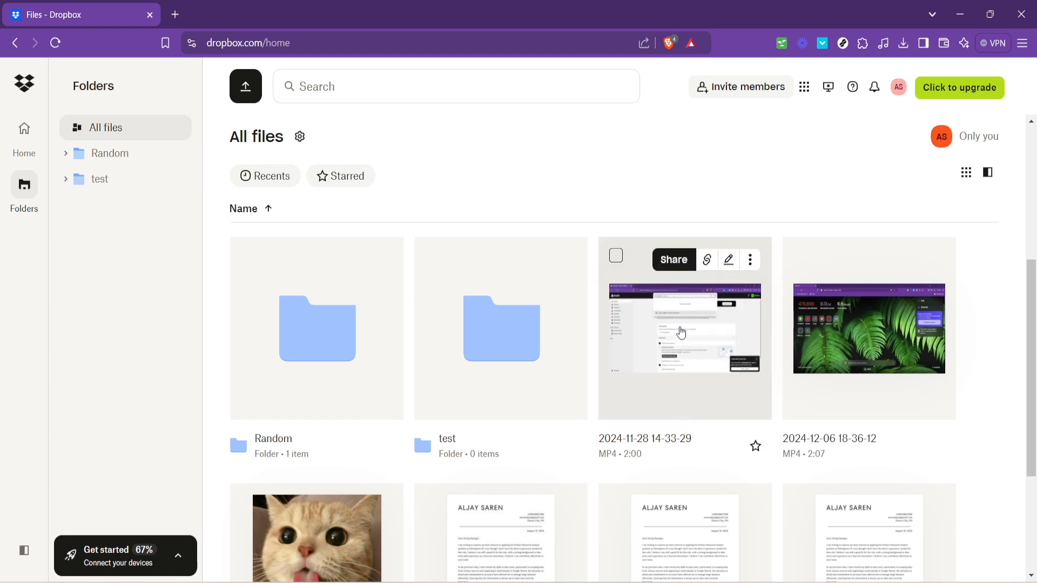
{"action": "mouse_move", "coordinate": [681, 333]}
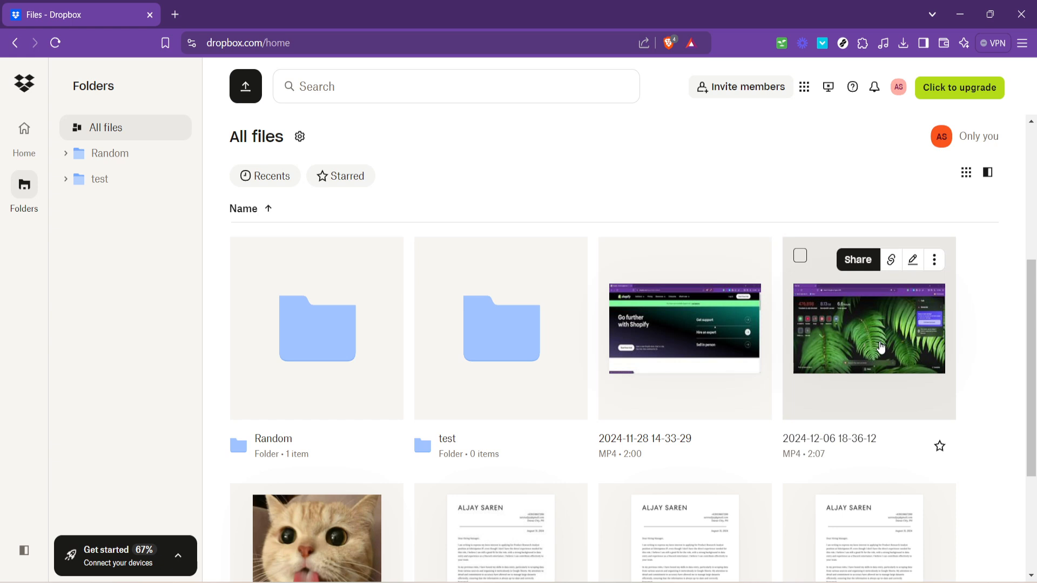
{"action": "mouse_move", "coordinate": [647, 342]}
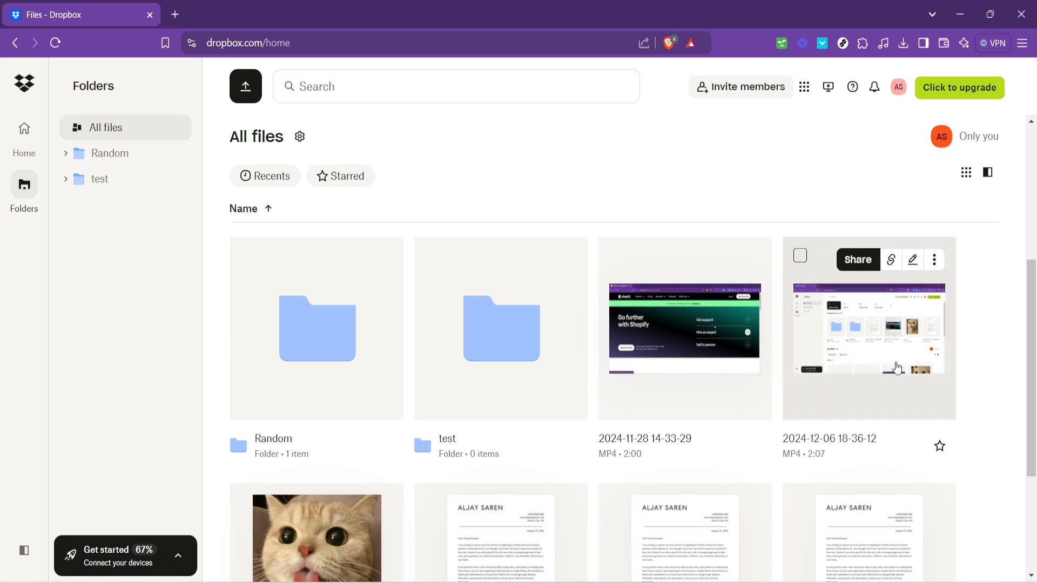
{"action": "mouse_move", "coordinate": [854, 294]}
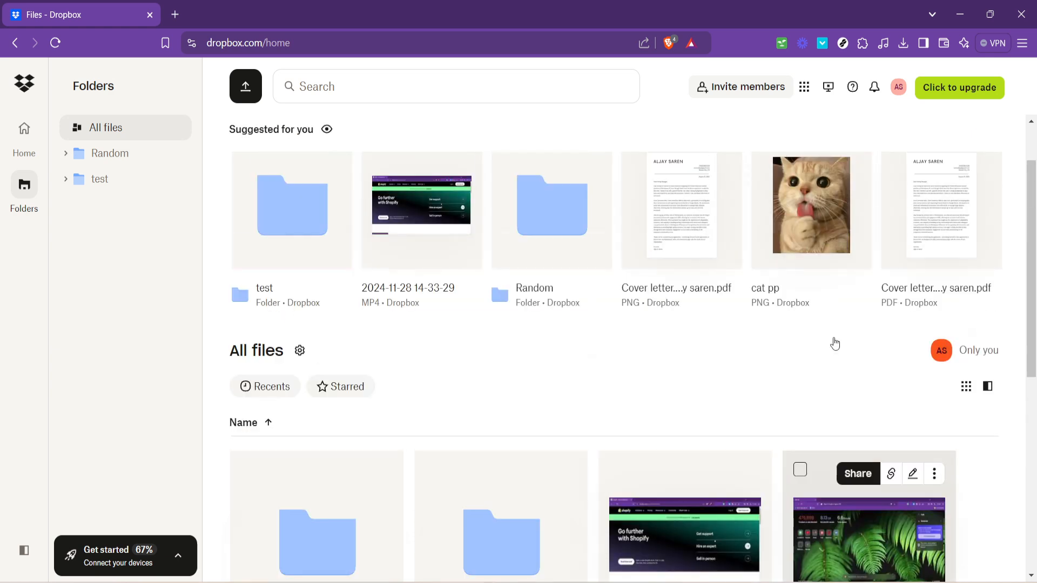
{"action": "left_click", "coordinate": [246, 86]}
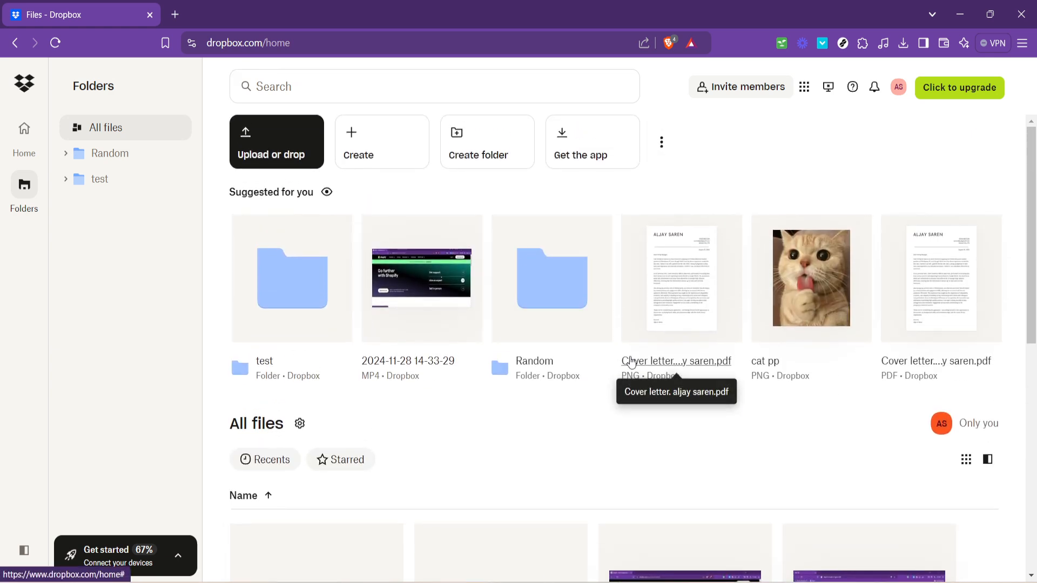
{"action": "mouse_move", "coordinate": [716, 484]}
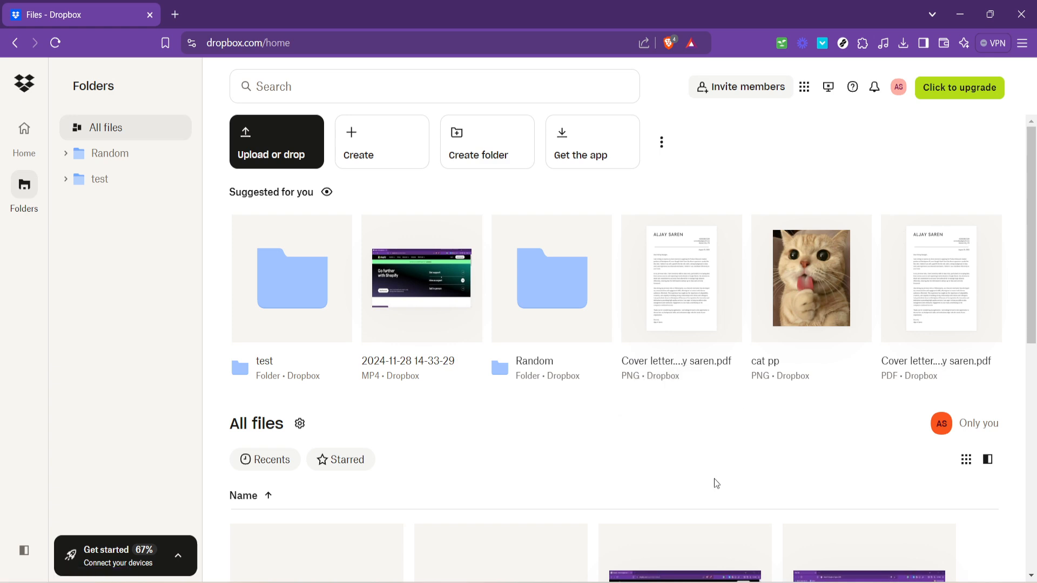